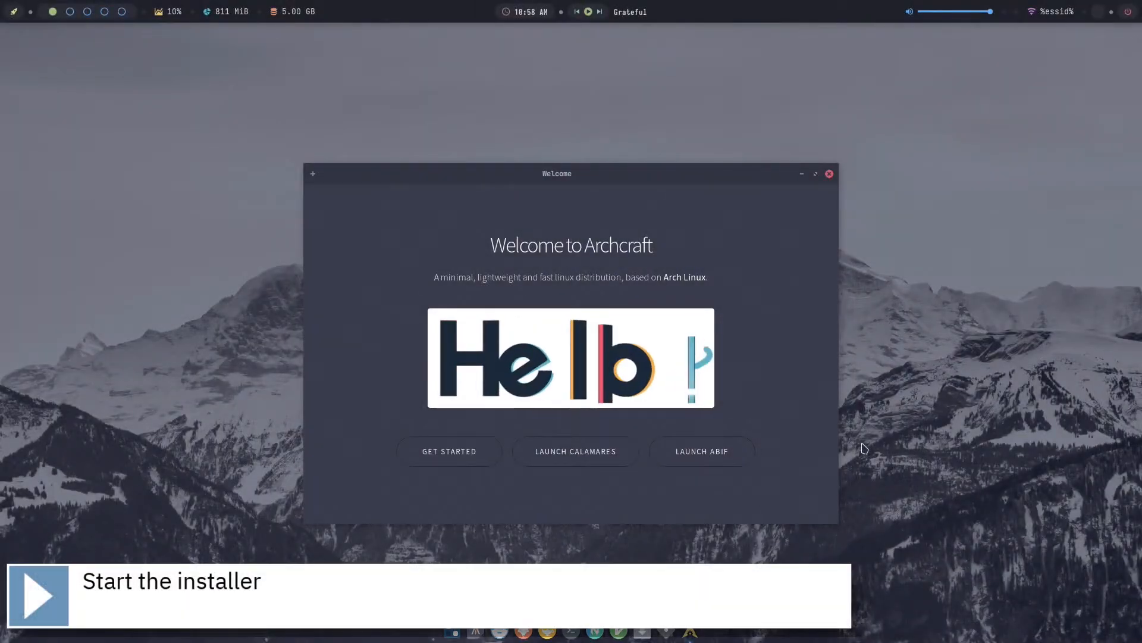
Step: Launch the Calamares installer from the Archcraft Welcome window
left_click(575, 451)
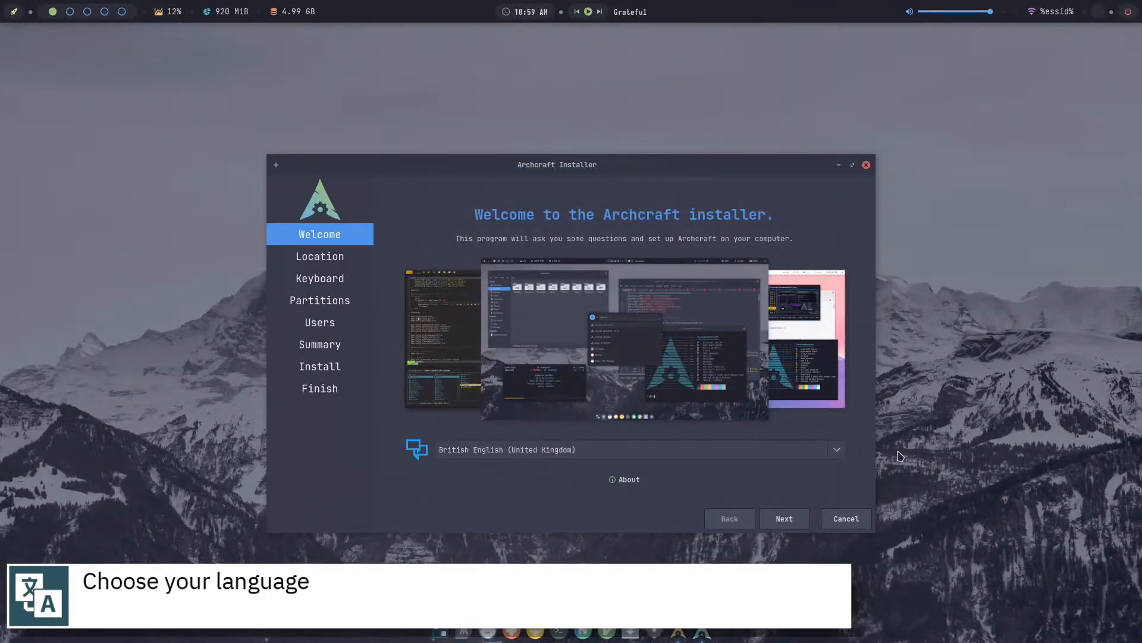
Step: Set the time zone to Europe/London with a British English locale and continue
left_click(785, 518)
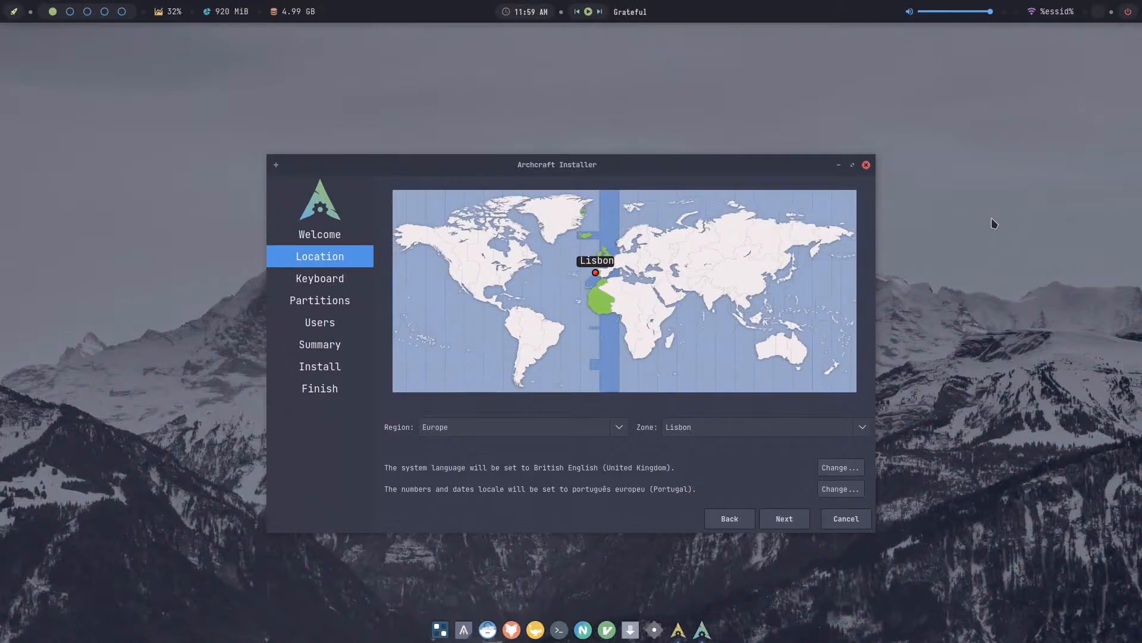
left_click(607, 257)
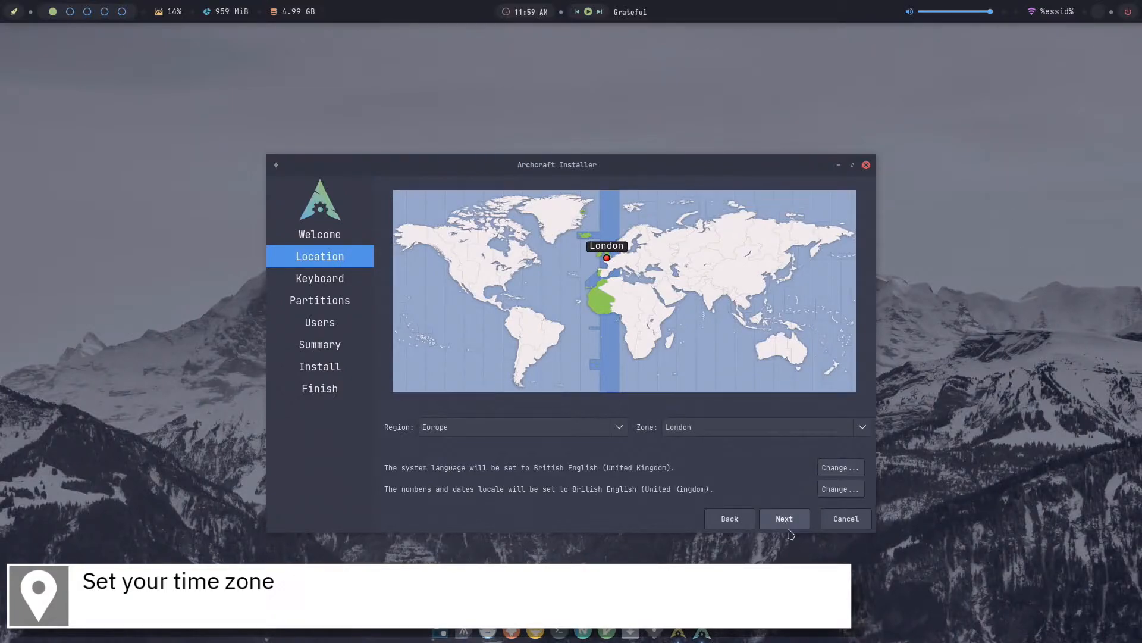
left_click(784, 518)
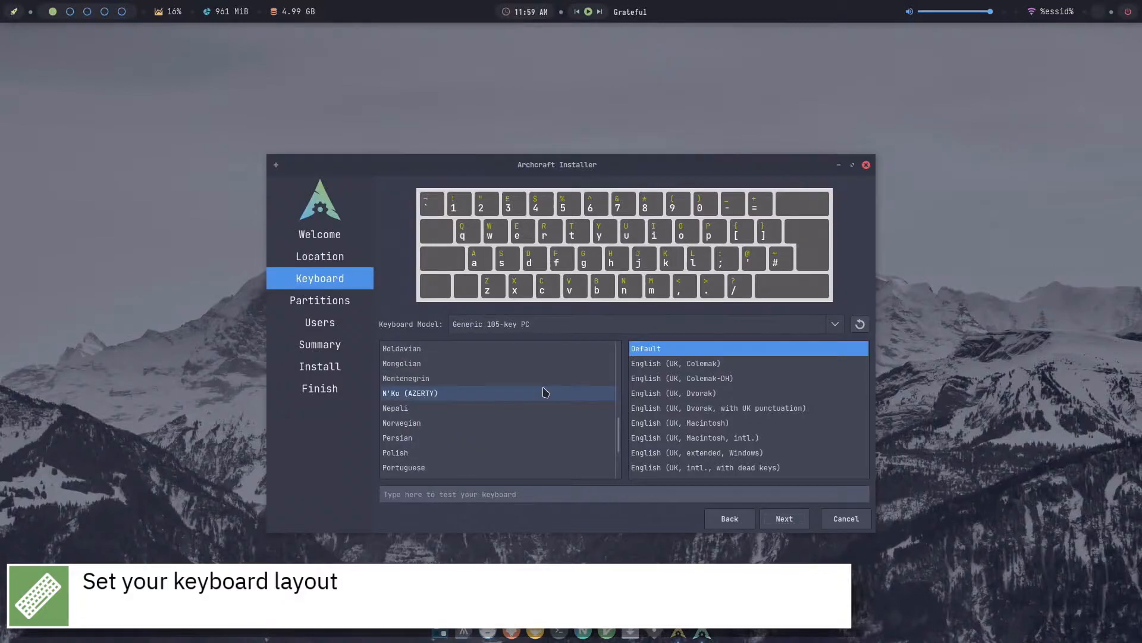
Step: Choose the Portuguese keyboard layout with the Default variant and continue
left_click(403, 422)
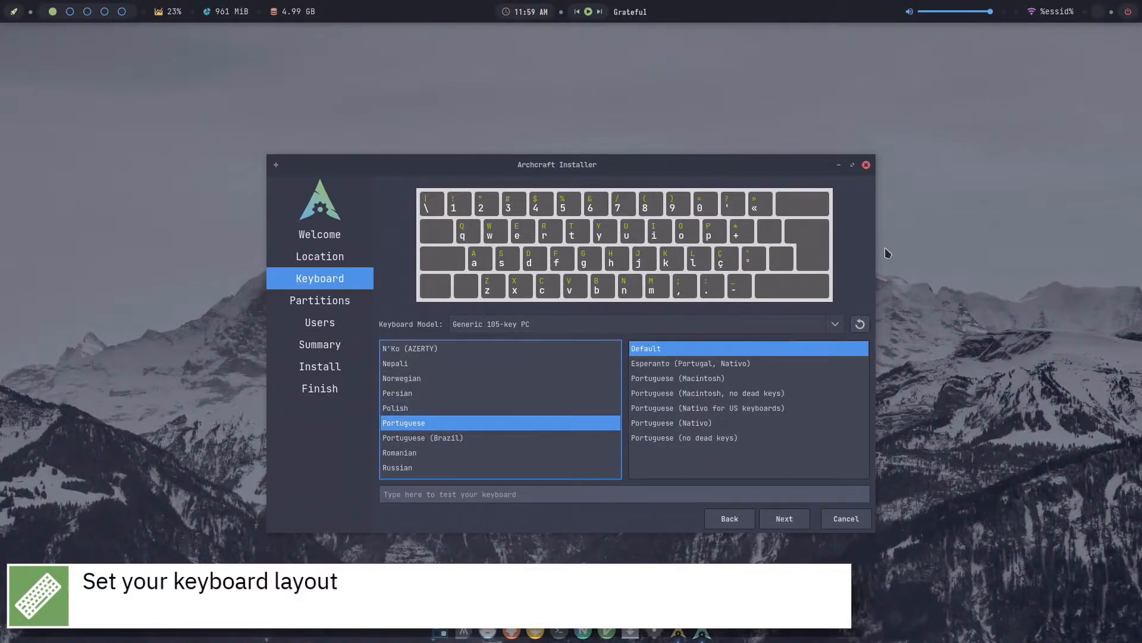
mouse_move(898, 248)
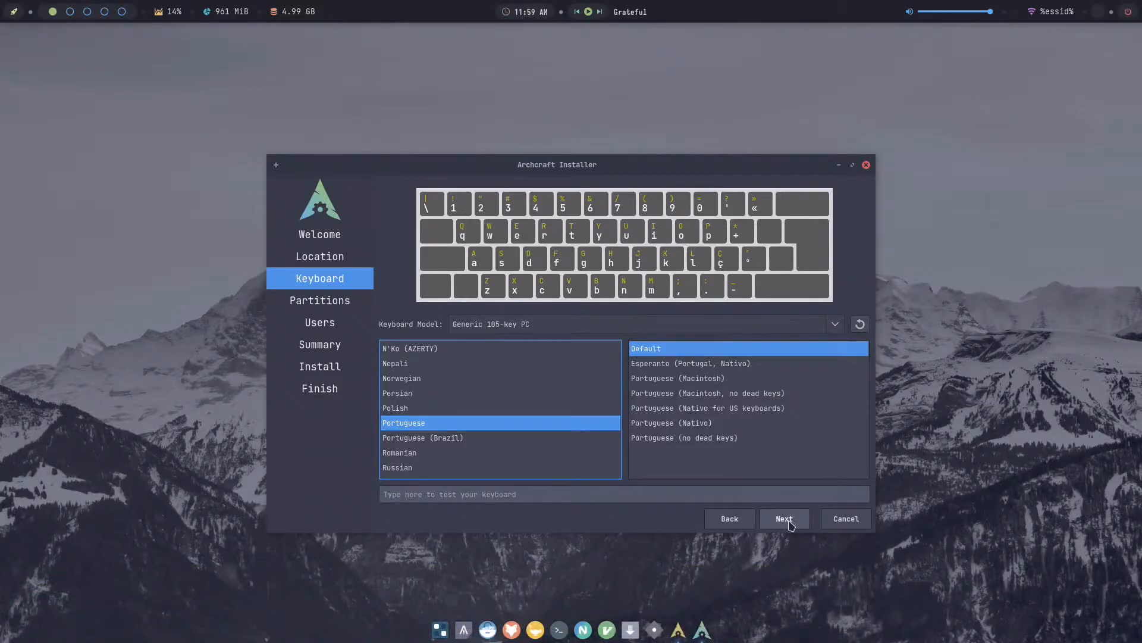
left_click(784, 518)
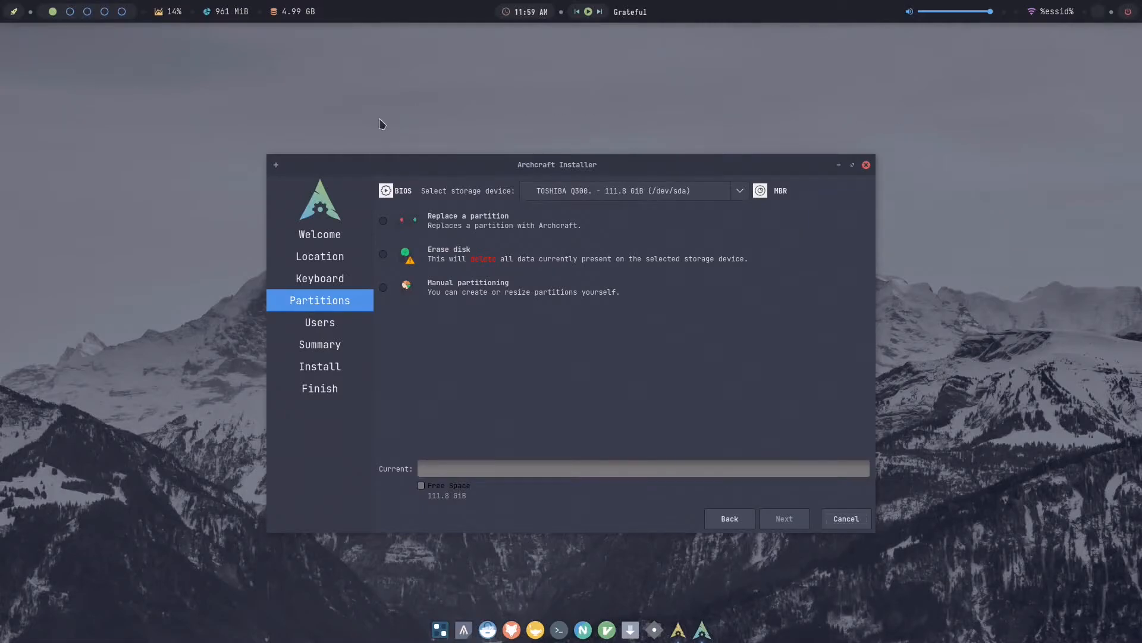
Step: Erase the whole disk with ext4 and Swap (no Hibernate), then continue
left_click(382, 254)
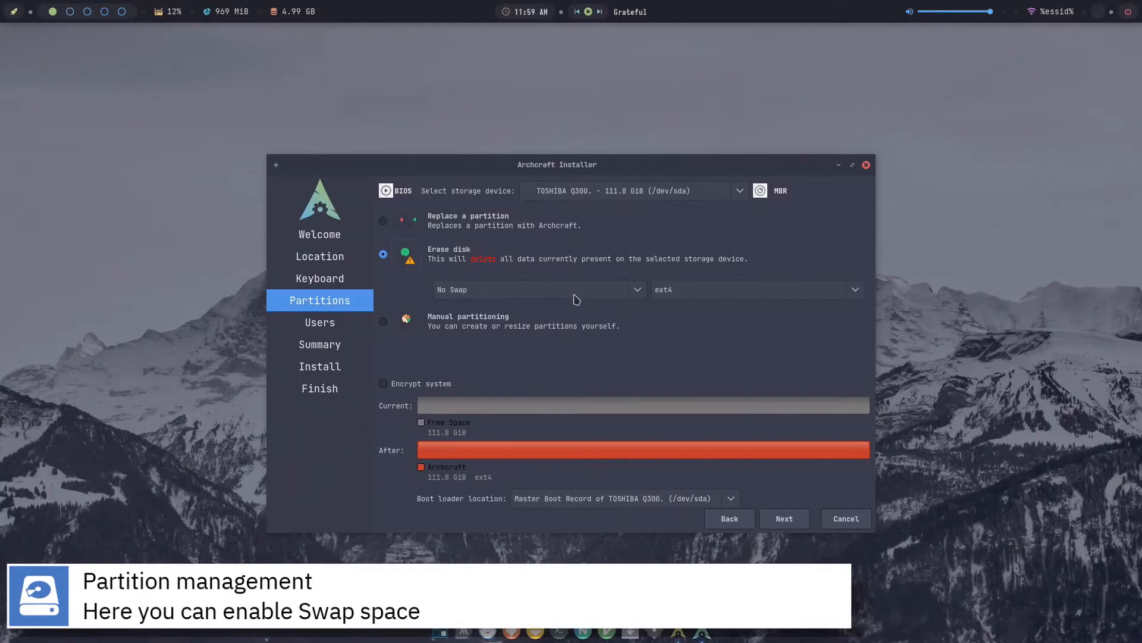
left_click(537, 289)
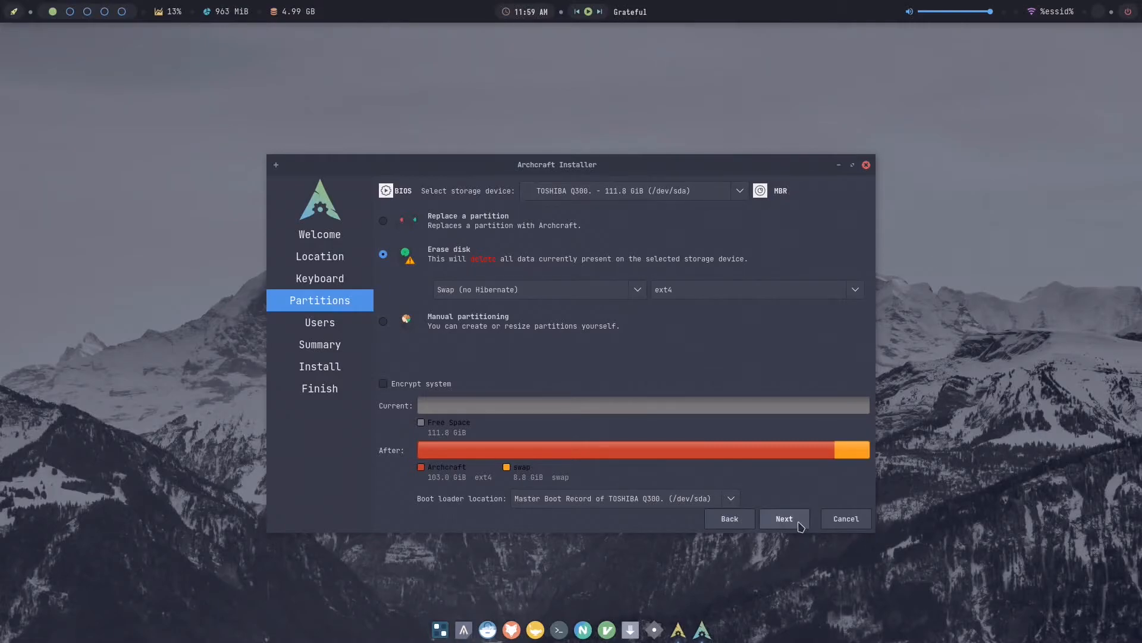
left_click(784, 518)
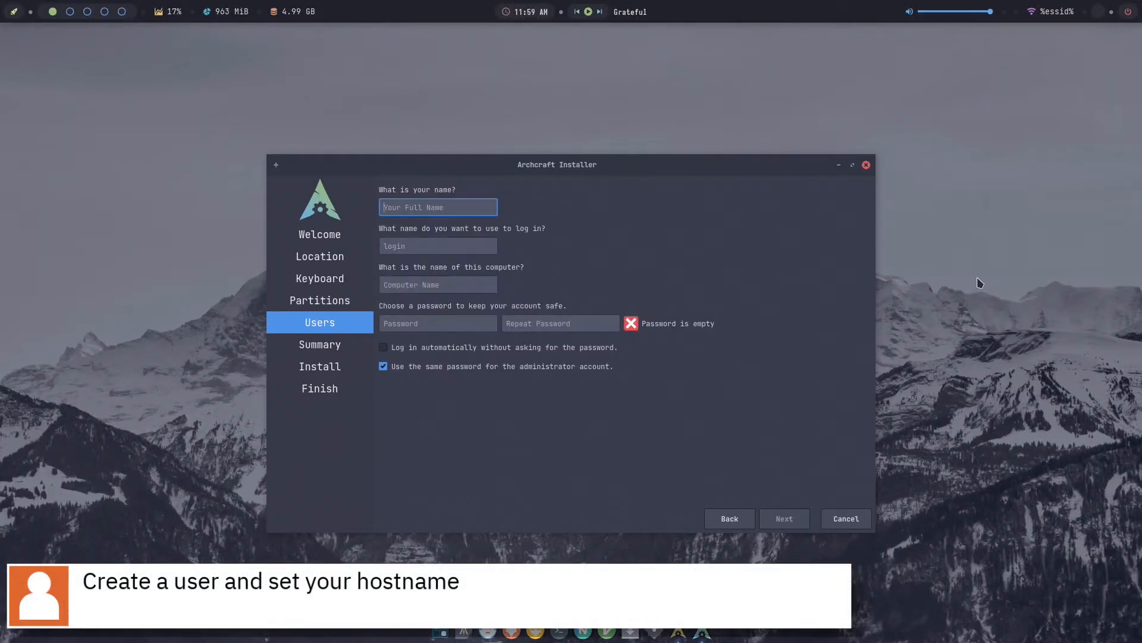
Step: Create user 'ribali' on computer 'Mio' with a matching password and continue to the summary
type("ribalinux")
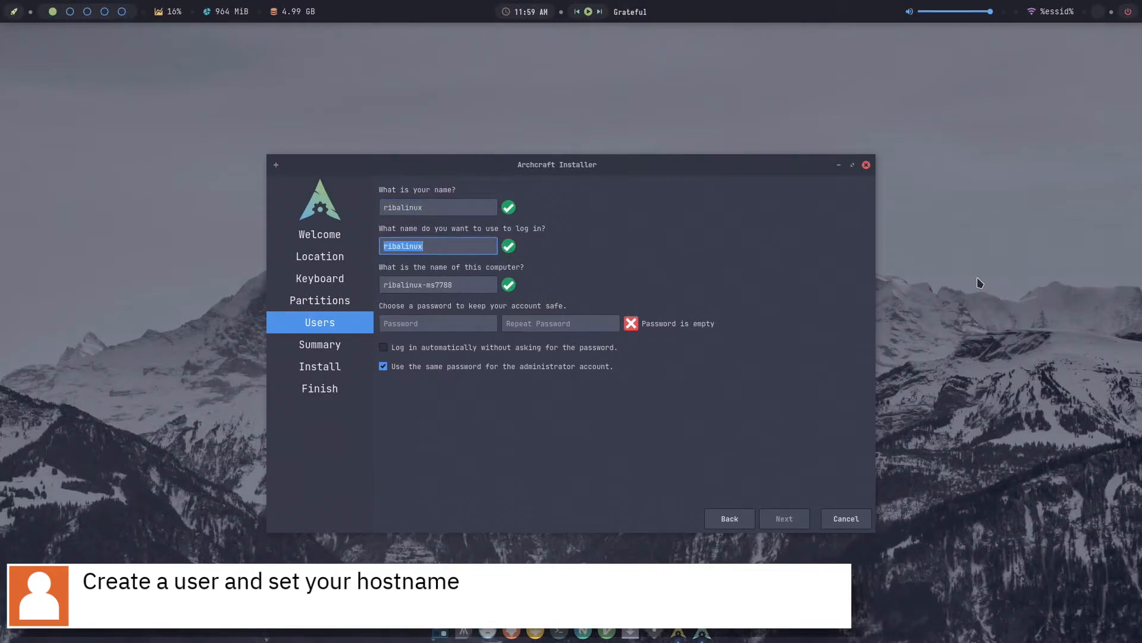
type("Mio")
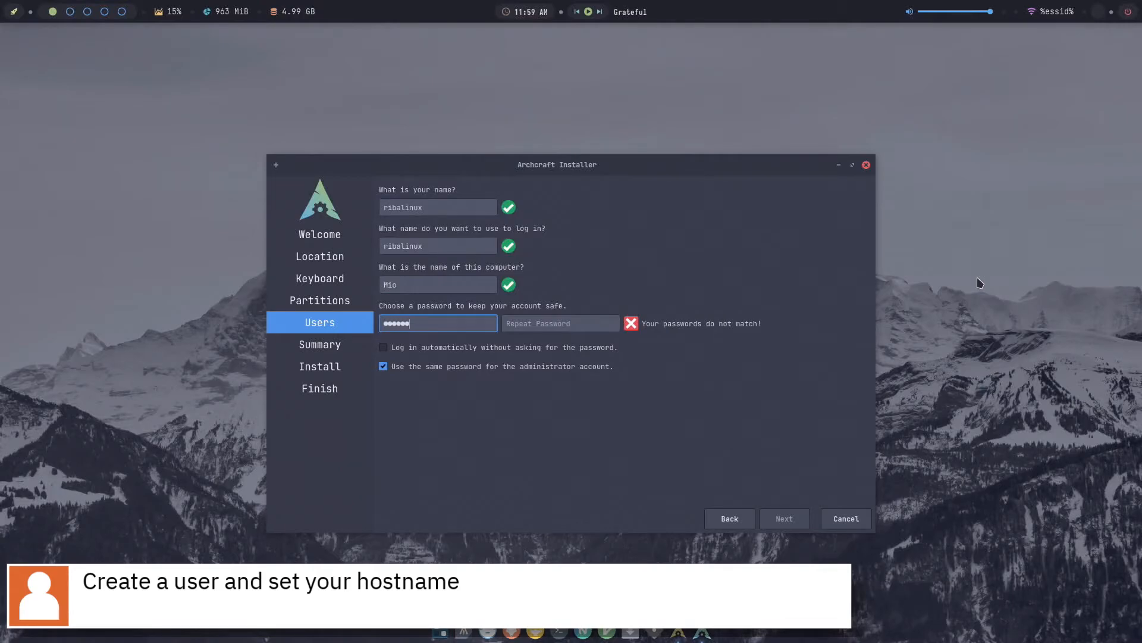
type("••")
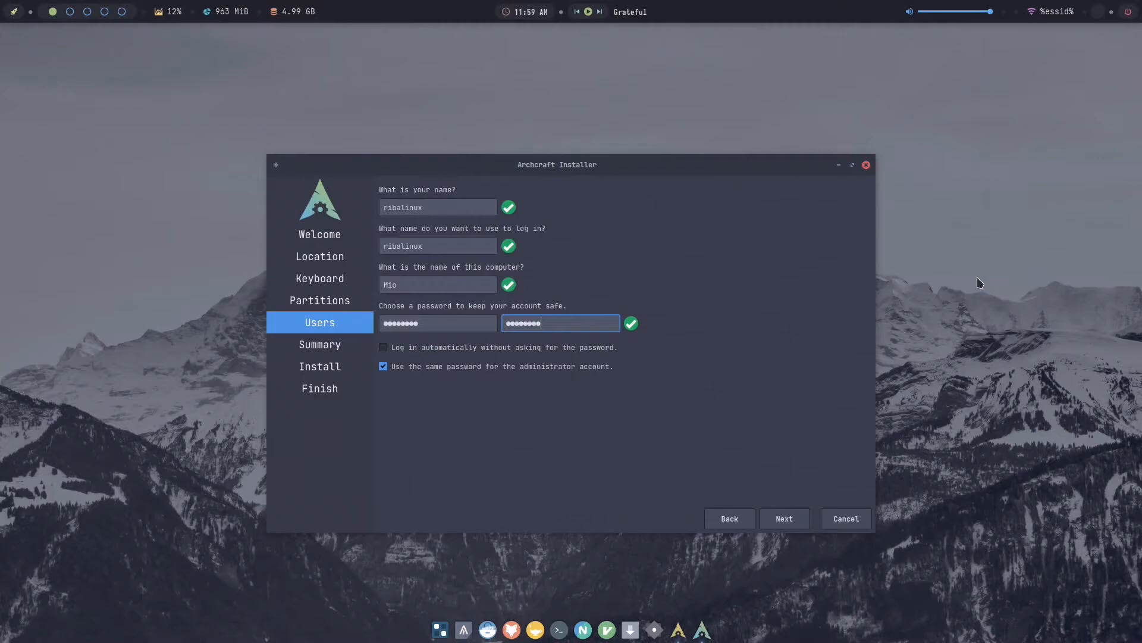
left_click(784, 518)
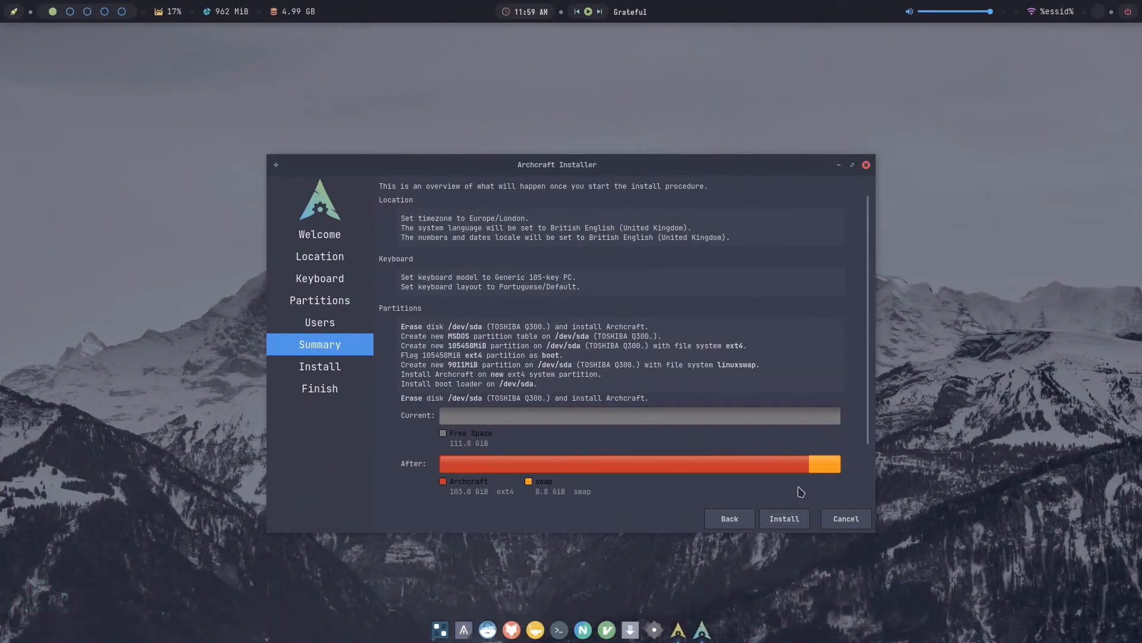
Step: Start the Archcraft installation from the Summary page
left_click(784, 518)
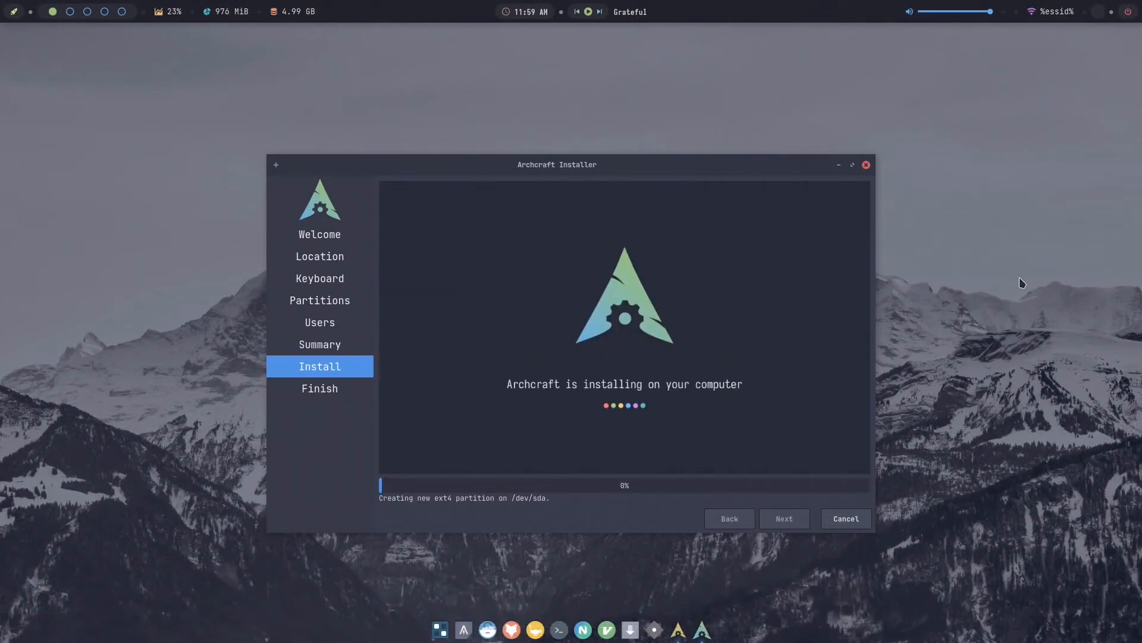